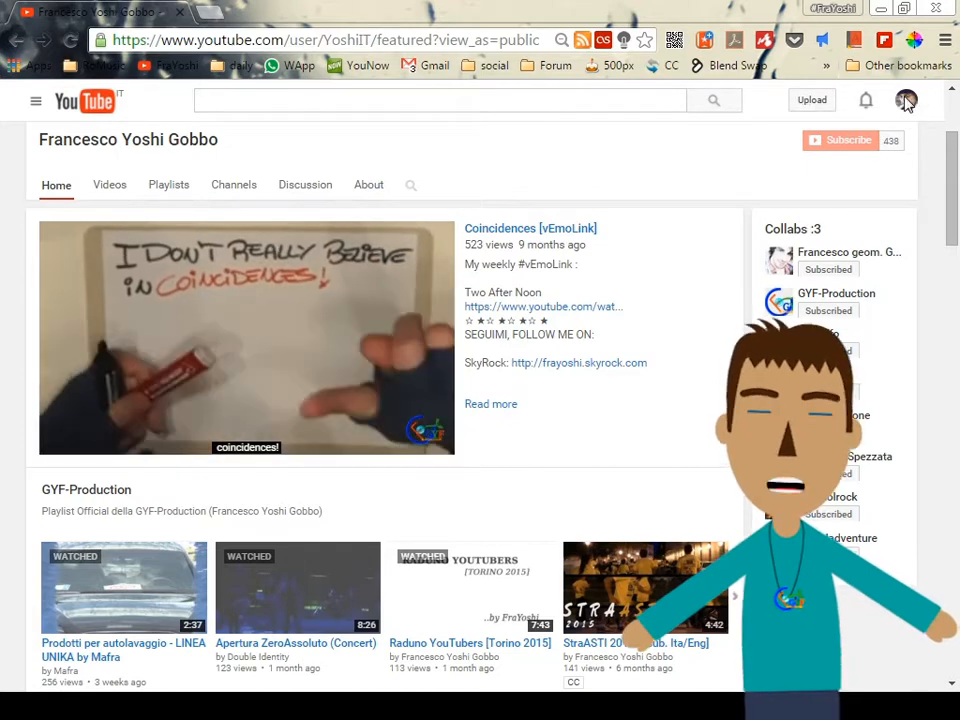
# Step: Go to the channel's Creator Studio dashboard from the account menu
pyautogui.click(906, 100)
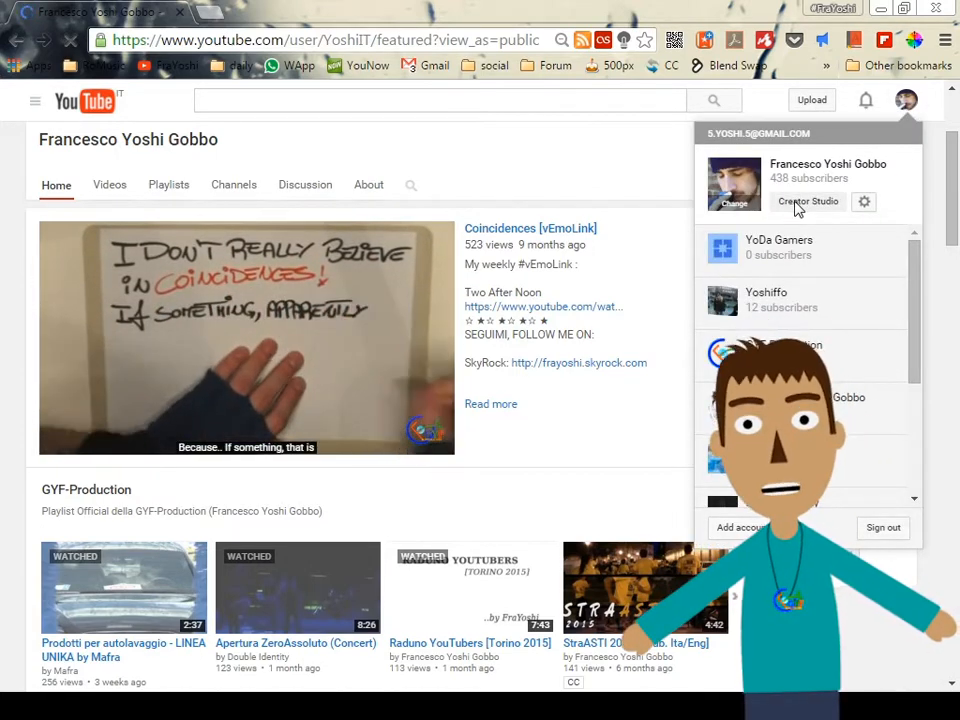
pyautogui.click(808, 200)
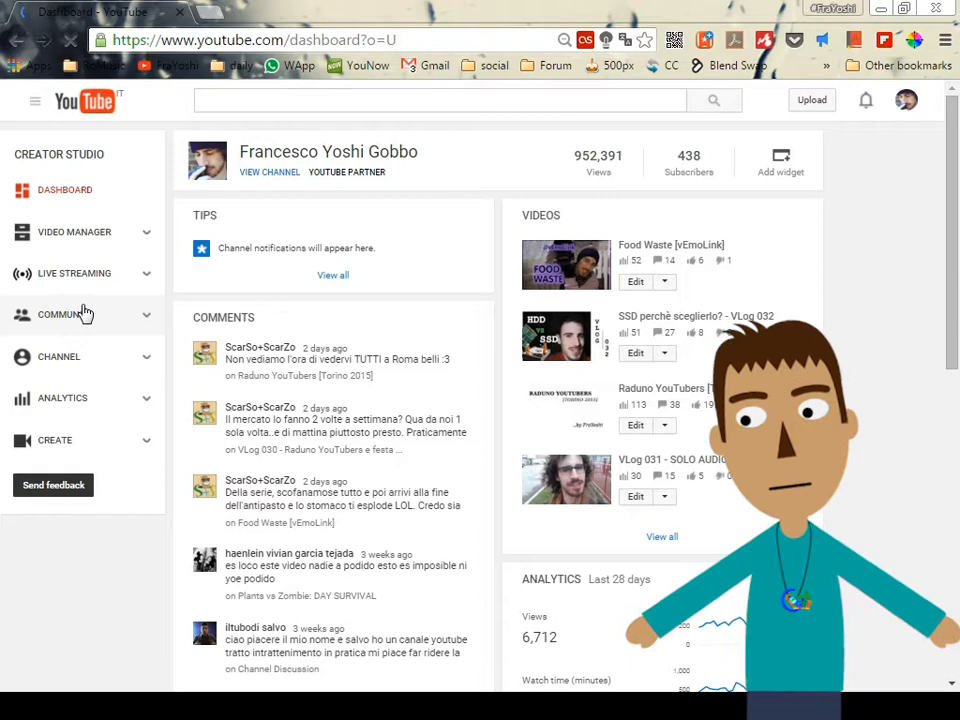
# Step: Reach Manage subtitles and CC under the Community section
pyautogui.click(60, 314)
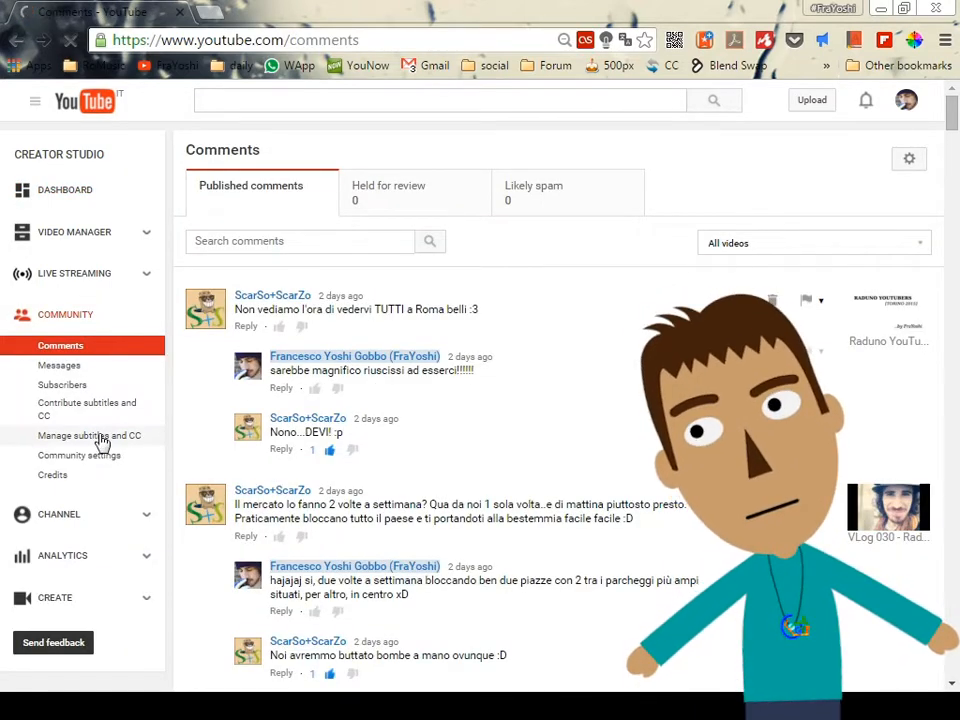
pyautogui.click(88, 436)
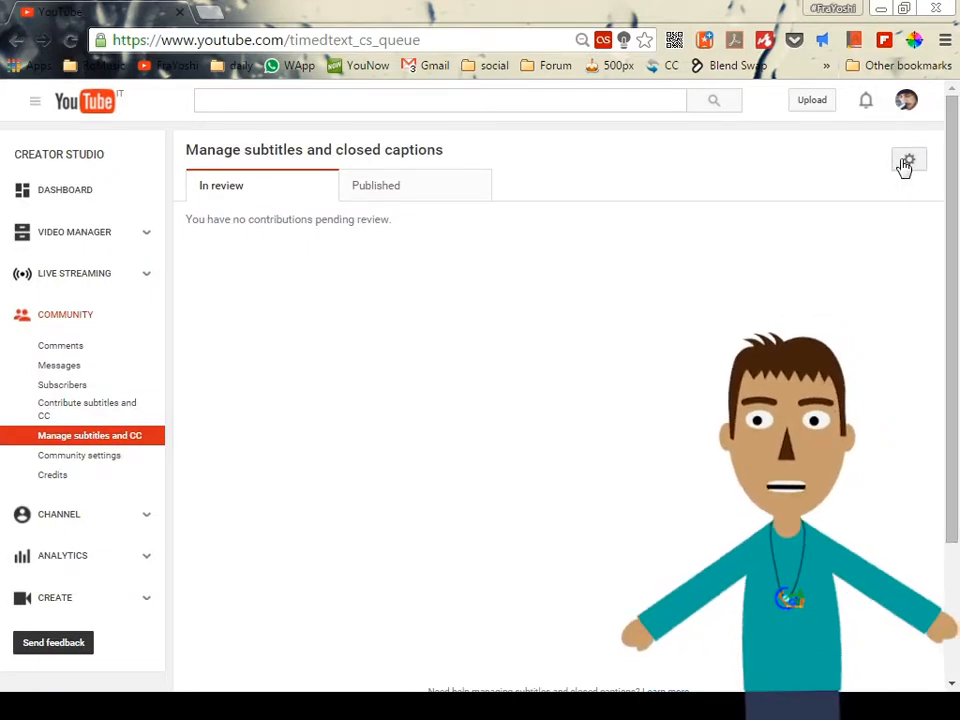
# Step: Turn on community-contributed subtitles for all videos, then go to the Video Manager list
pyautogui.click(908, 160)
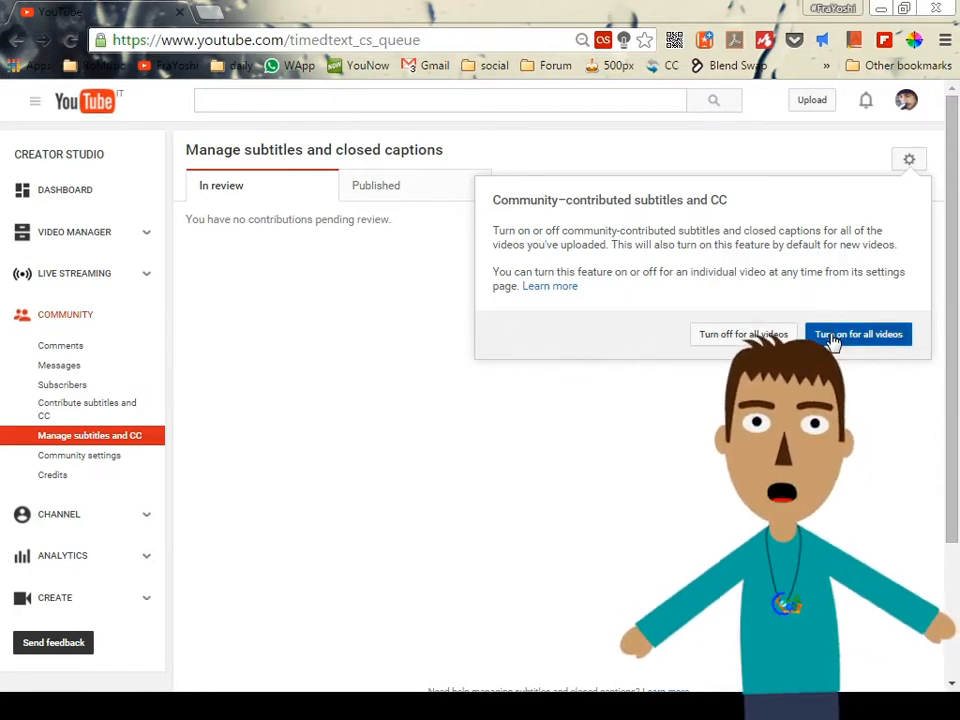
pyautogui.click(858, 334)
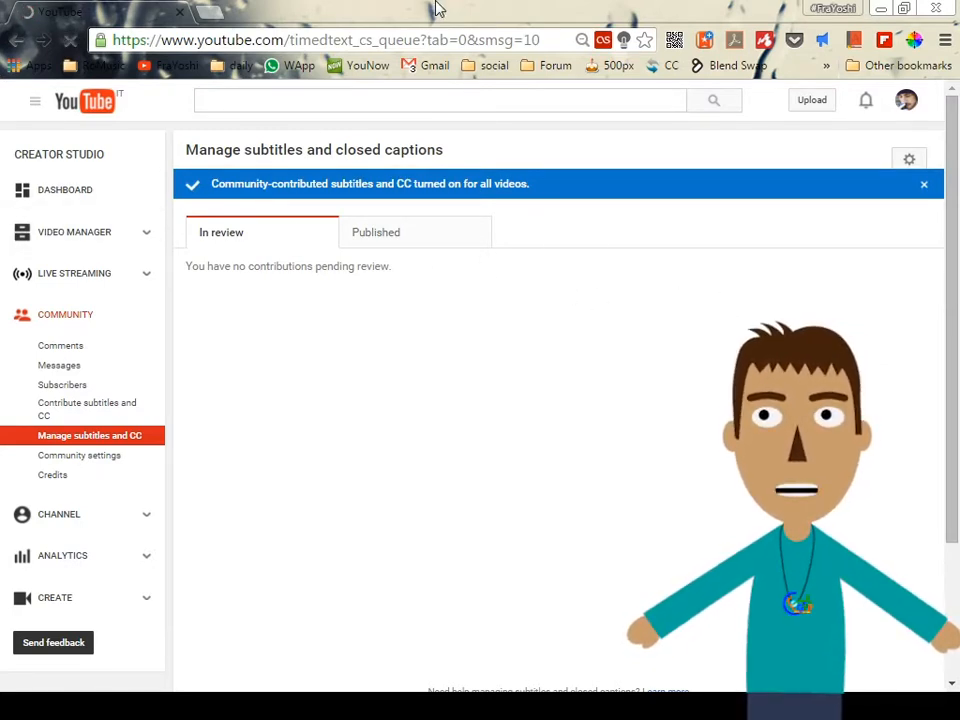
pyautogui.click(74, 232)
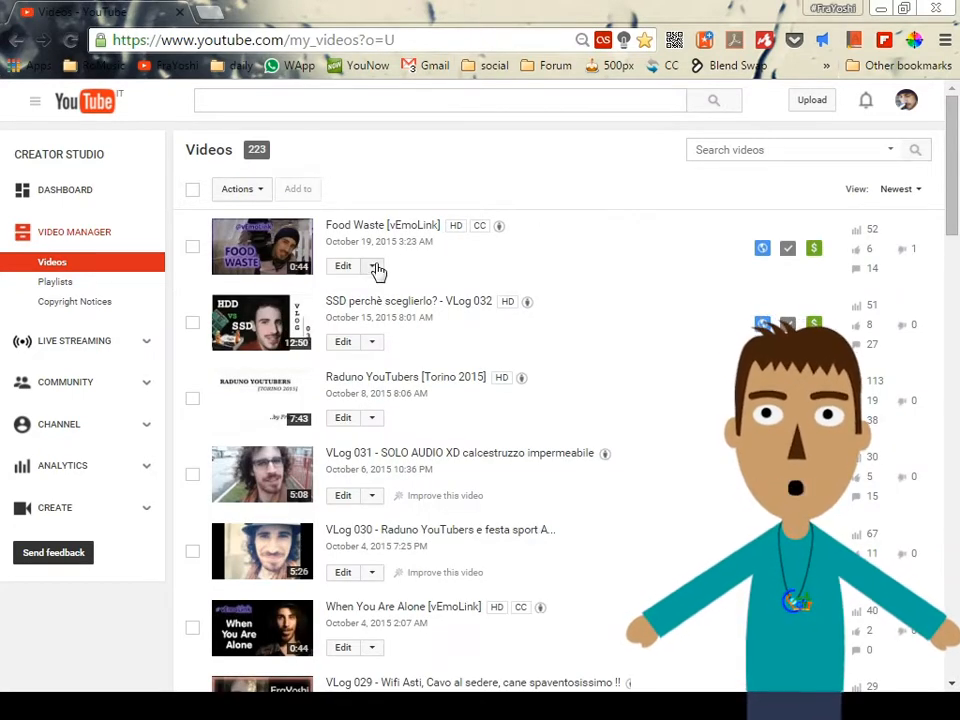
# Step: Reach the Food Waste video's Subtitles and CC page with its English, Italian and Spanish tracks
pyautogui.click(372, 264)
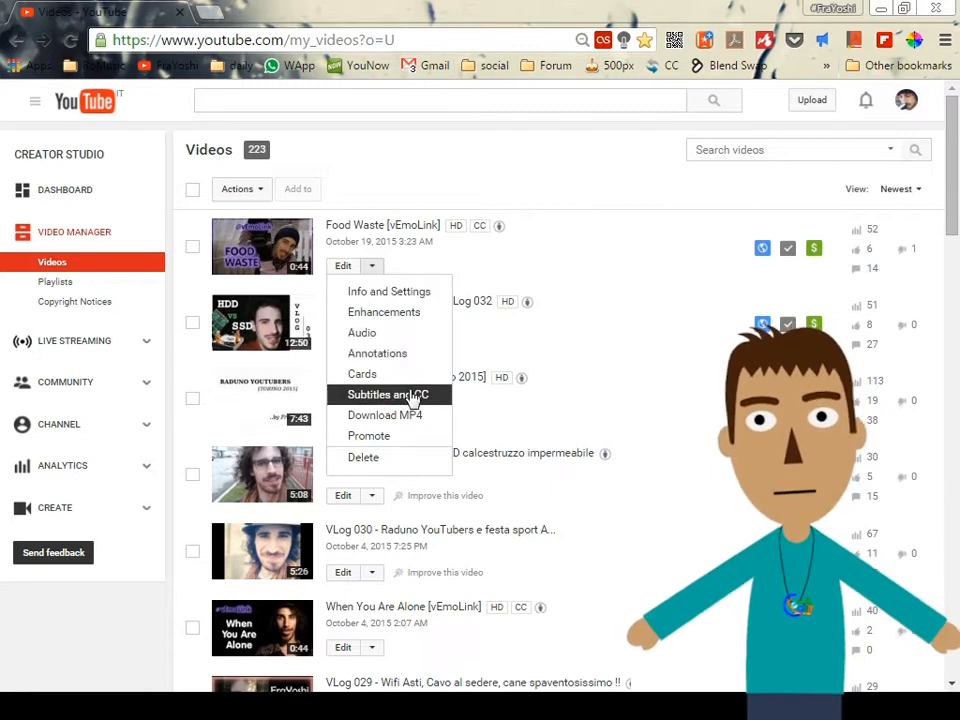
pyautogui.click(388, 394)
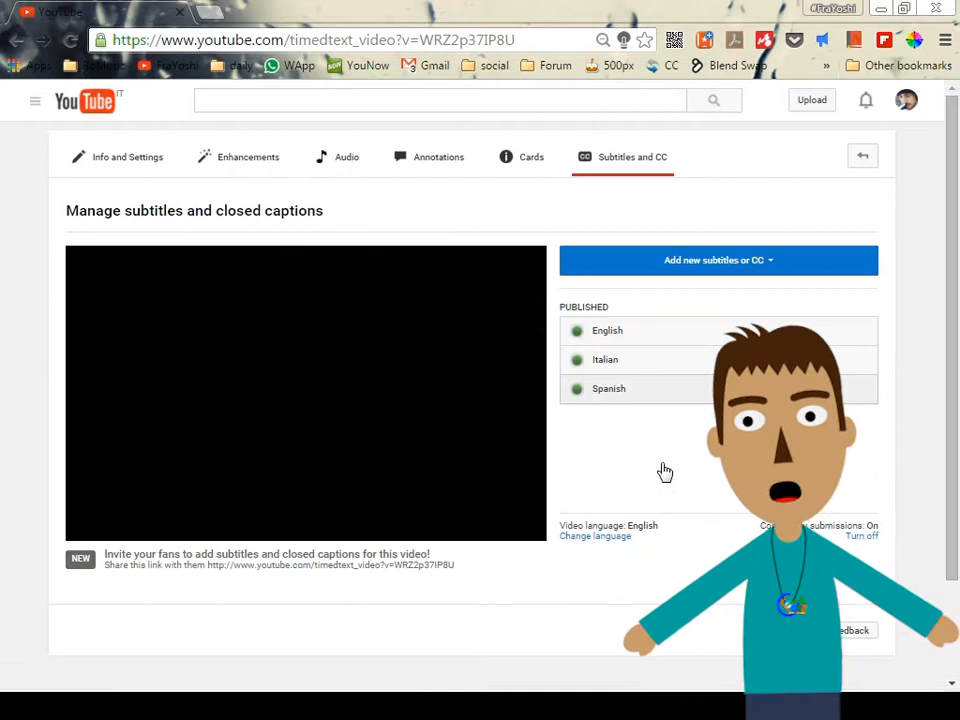
pyautogui.click(306, 392)
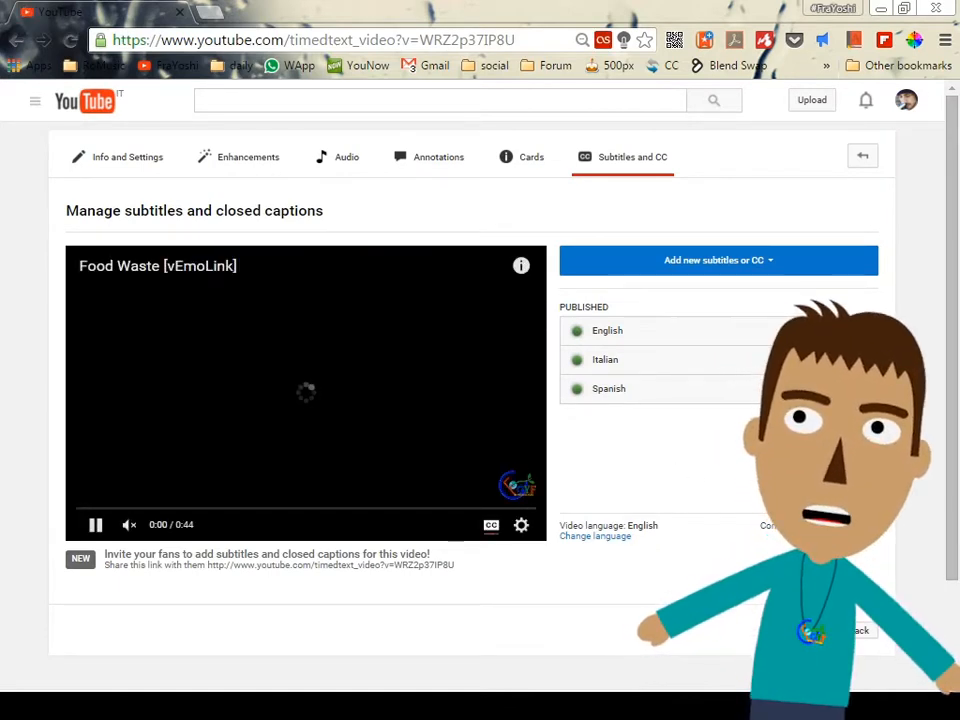
pyautogui.moveTo(240, 584)
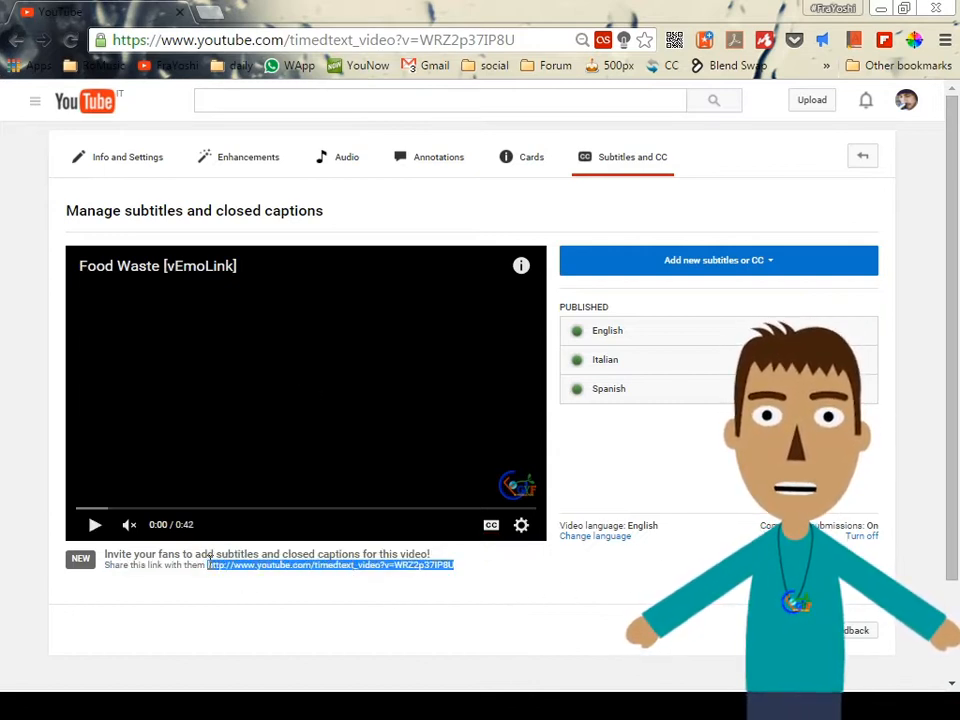
pyautogui.moveTo(220, 444)
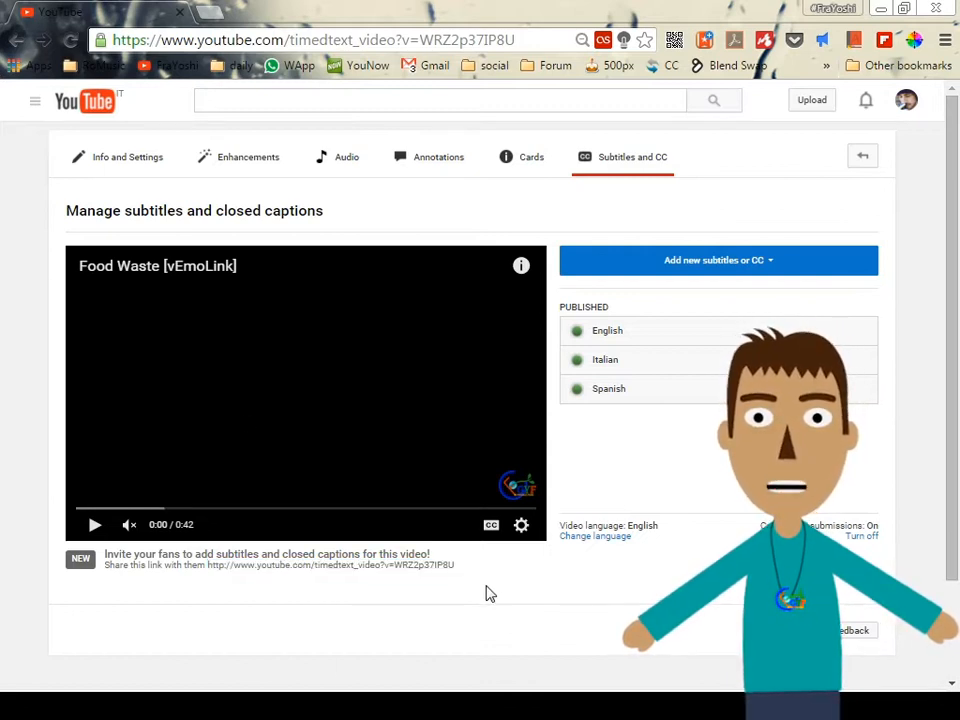
pyautogui.moveTo(360, 236)
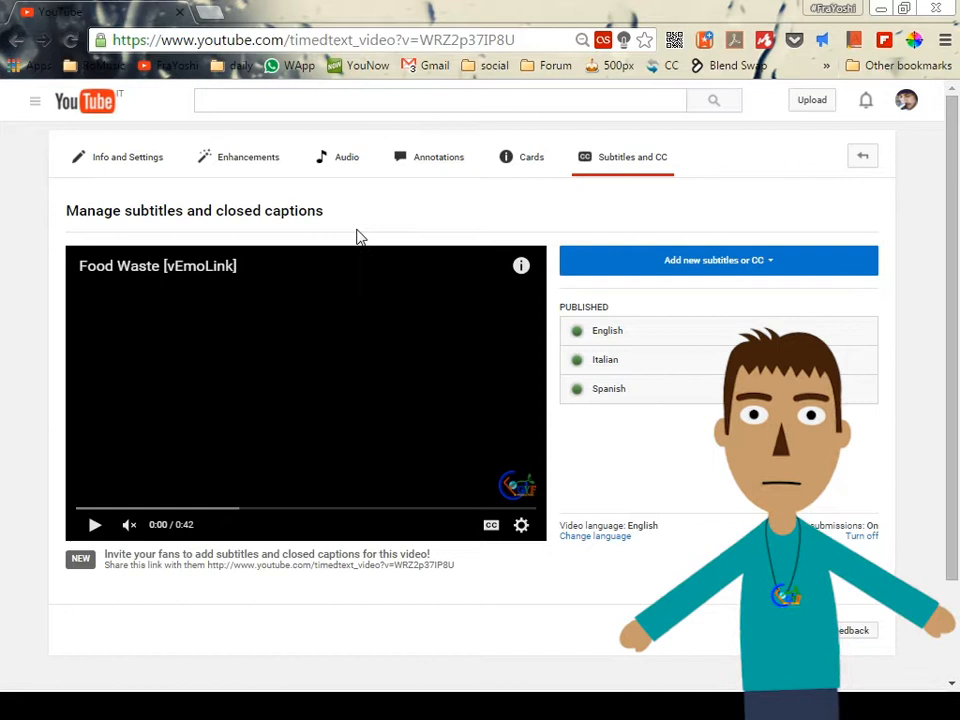
# Step: Search for 'yoshiffo', visit that channel's Videos list and play So white italian panorama!
pyautogui.click(440, 100)
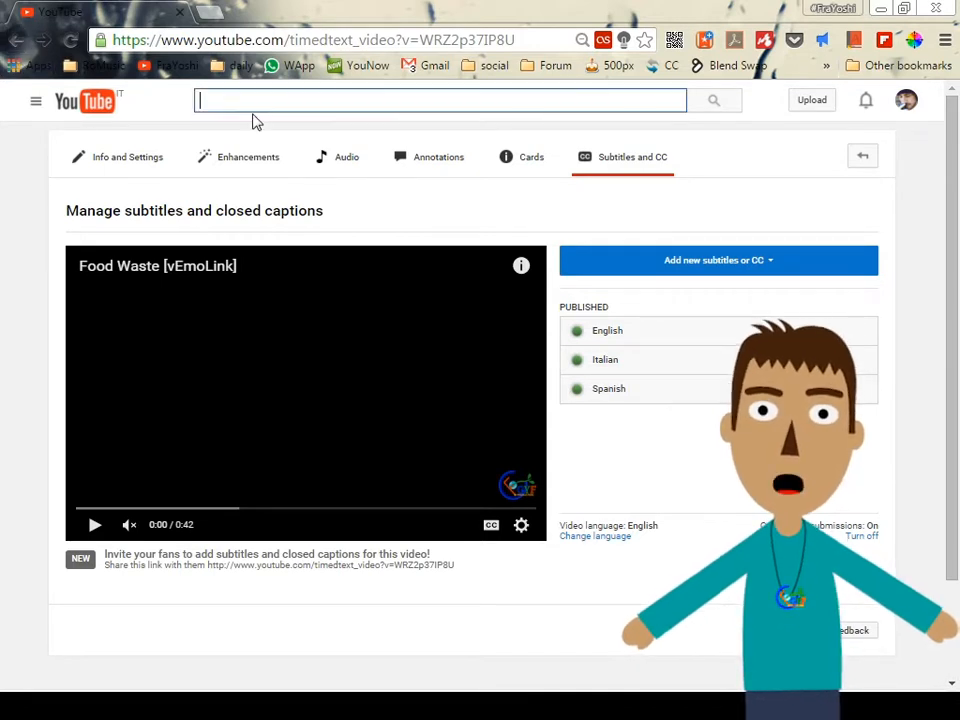
pyautogui.write('yoshiffo')
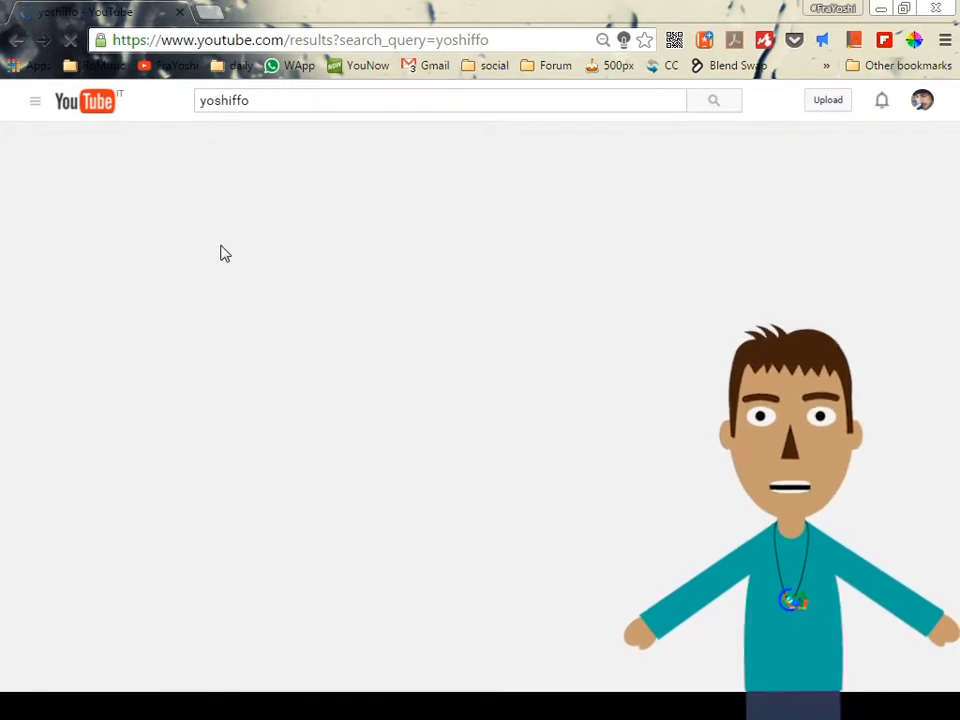
pyautogui.moveTo(230, 240)
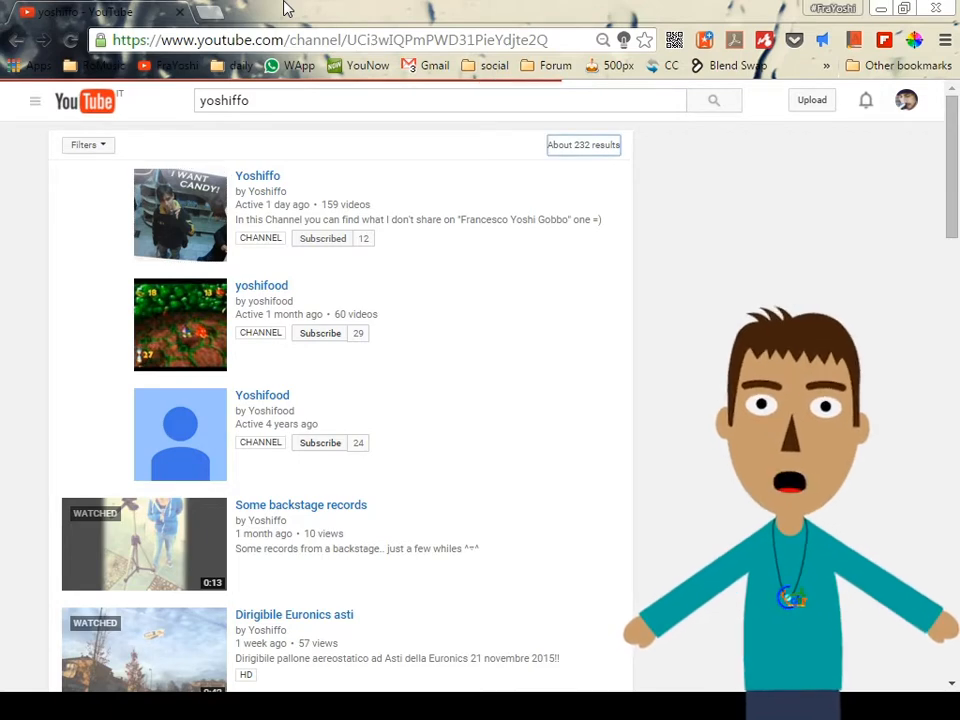
pyautogui.click(256, 176)
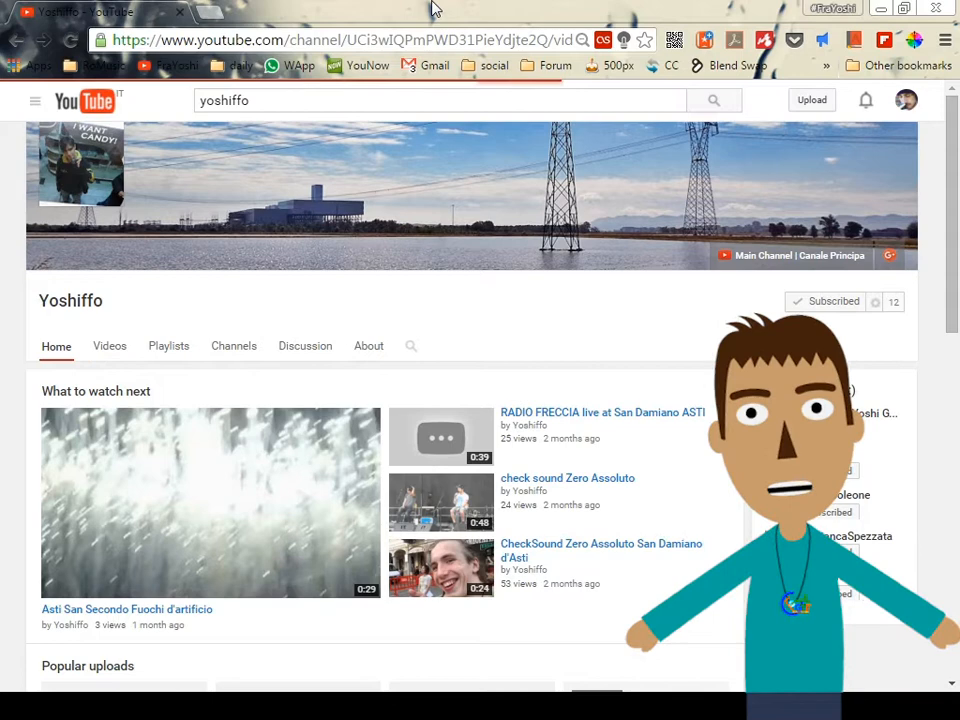
pyautogui.click(108, 344)
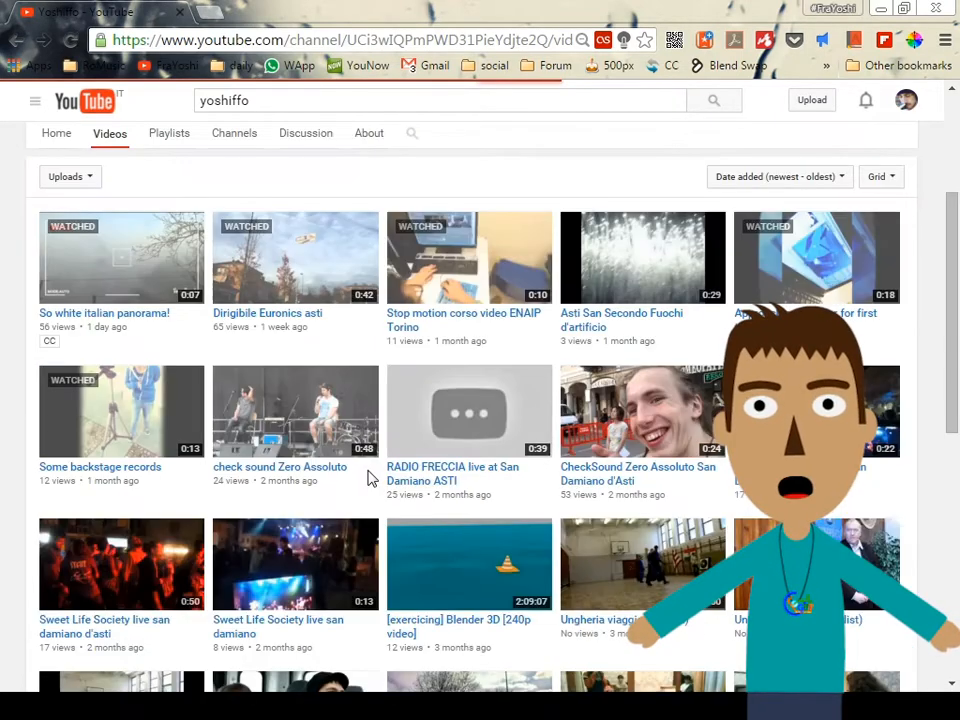
pyautogui.click(120, 256)
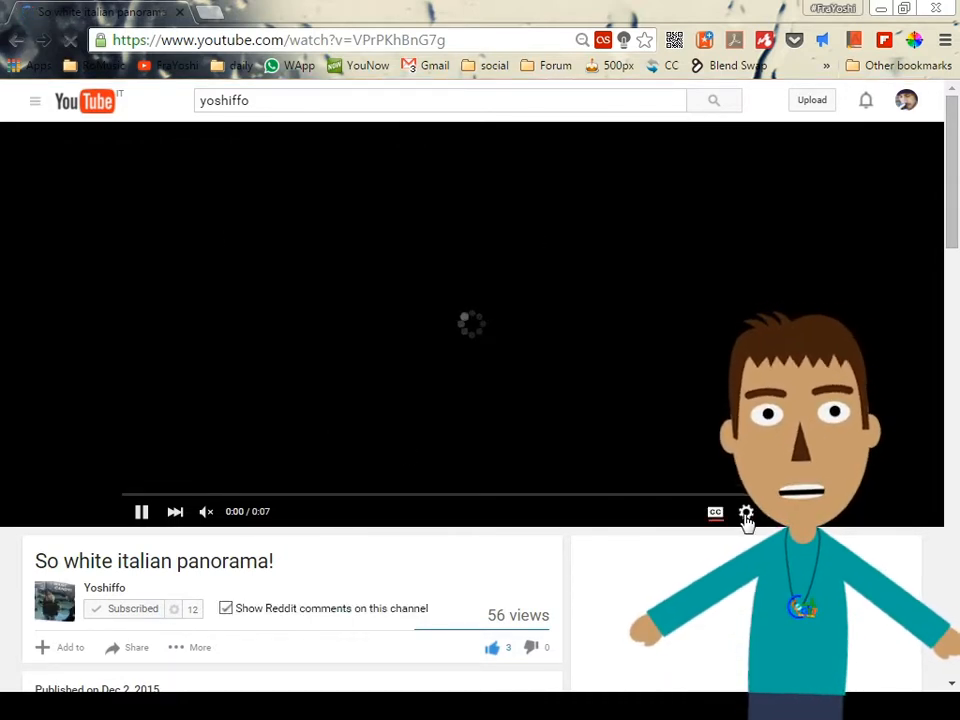
# Step: From the player's Subtitles/CC settings, start adding subtitles to So white italian panorama!
pyautogui.click(746, 512)
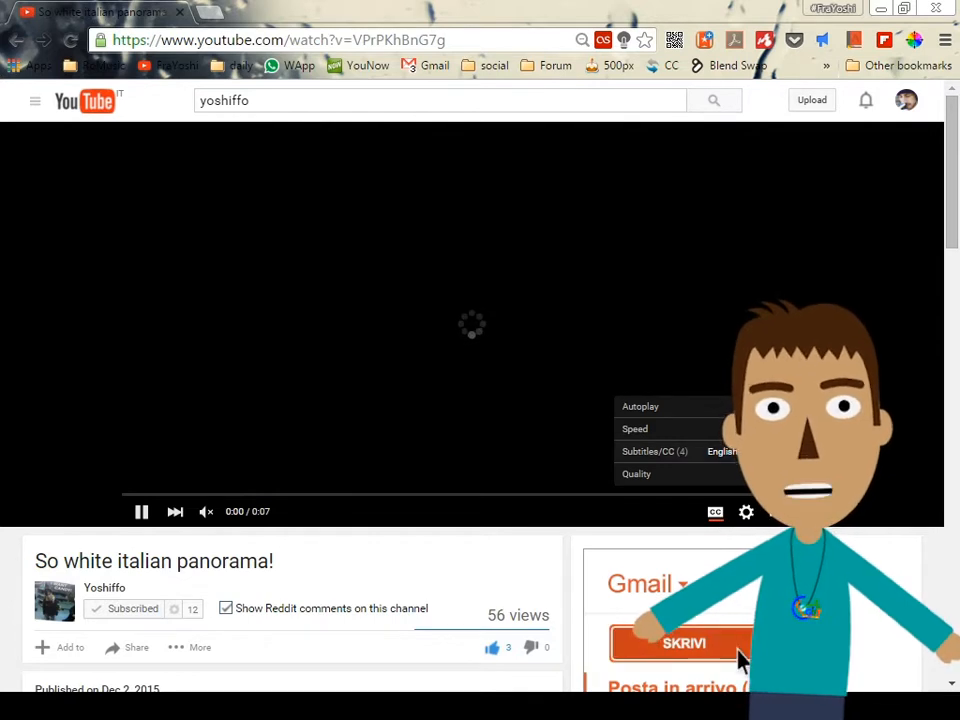
pyautogui.click(656, 452)
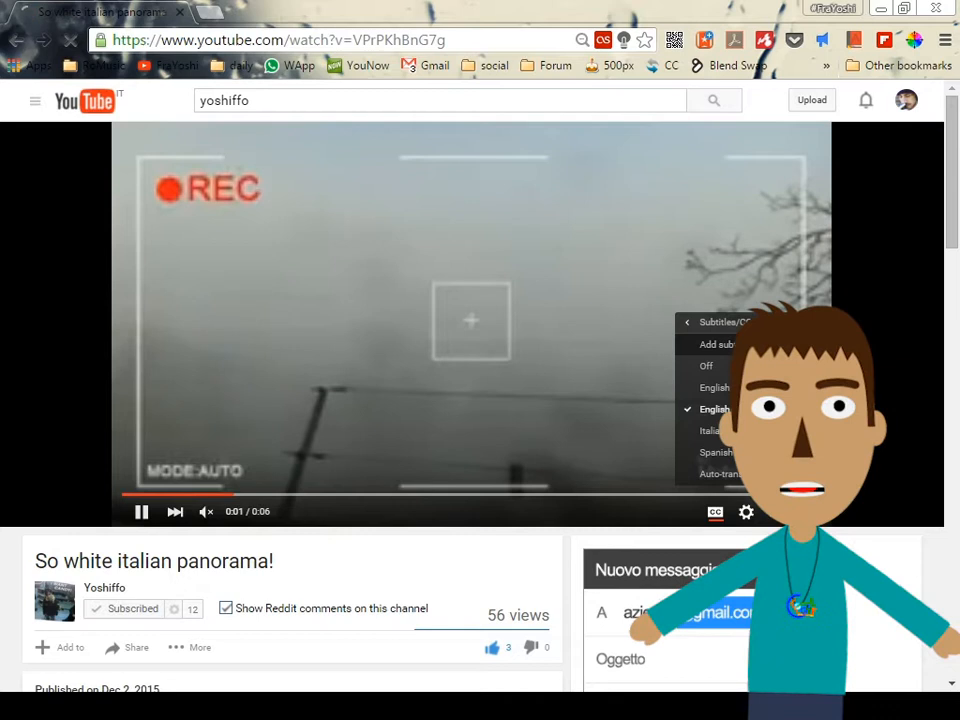
pyautogui.click(712, 344)
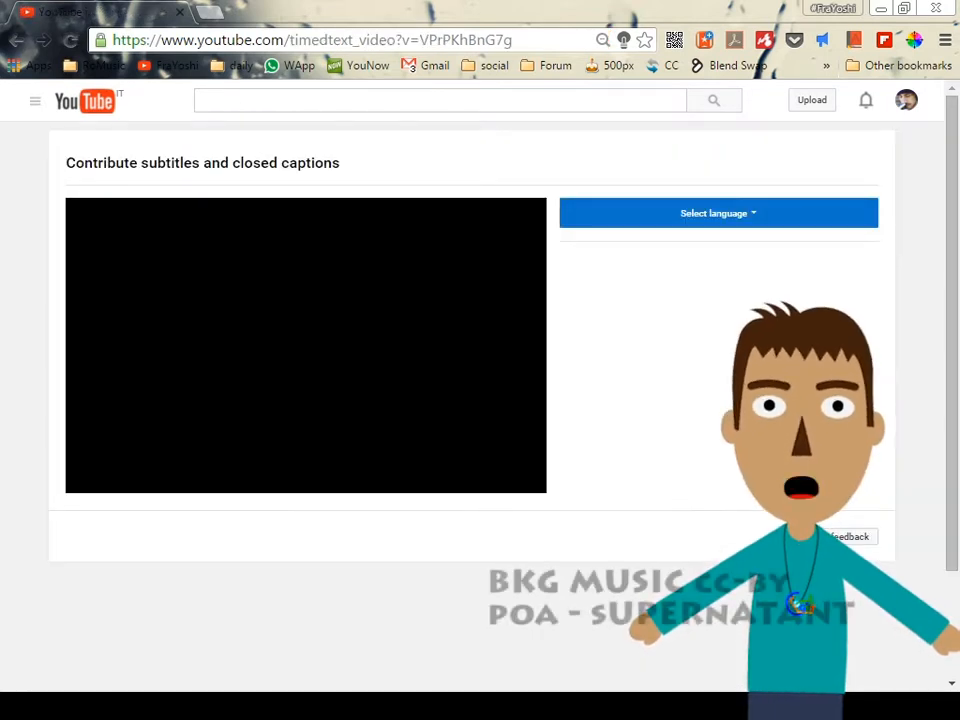
pyautogui.click(718, 212)
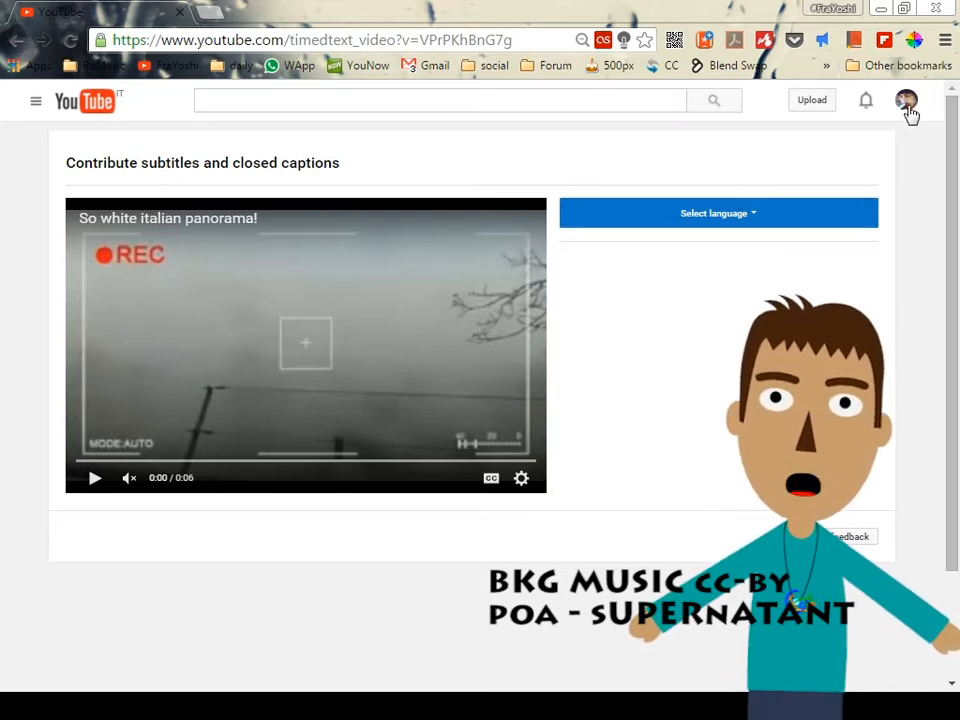
# Step: Return to Creator Studio and reach Community's Contribute subtitles and CC area
pyautogui.click(906, 100)
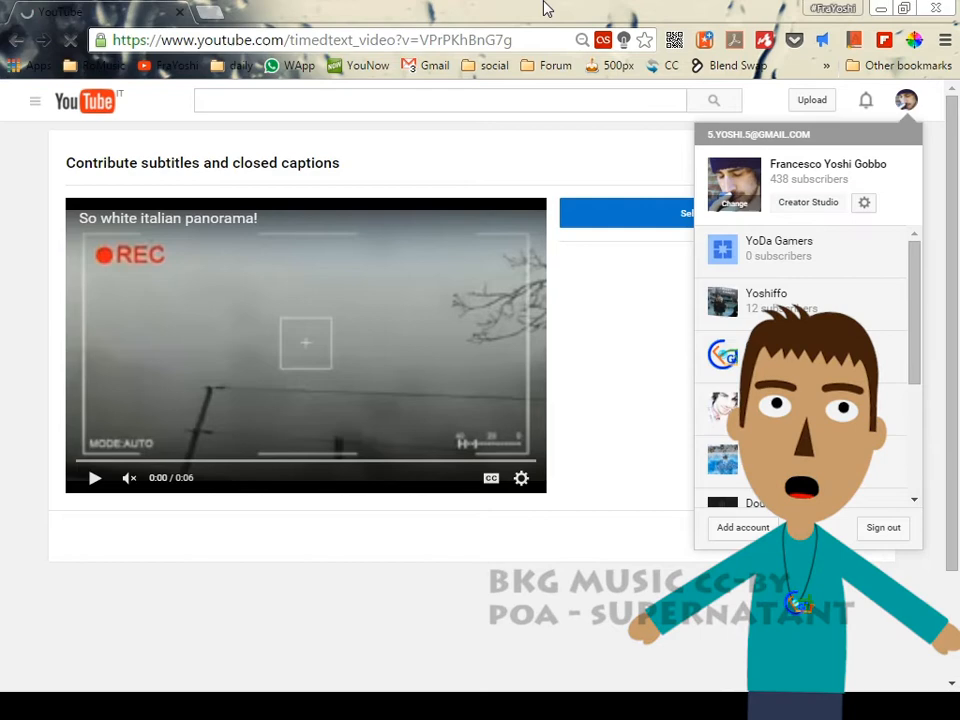
pyautogui.click(808, 202)
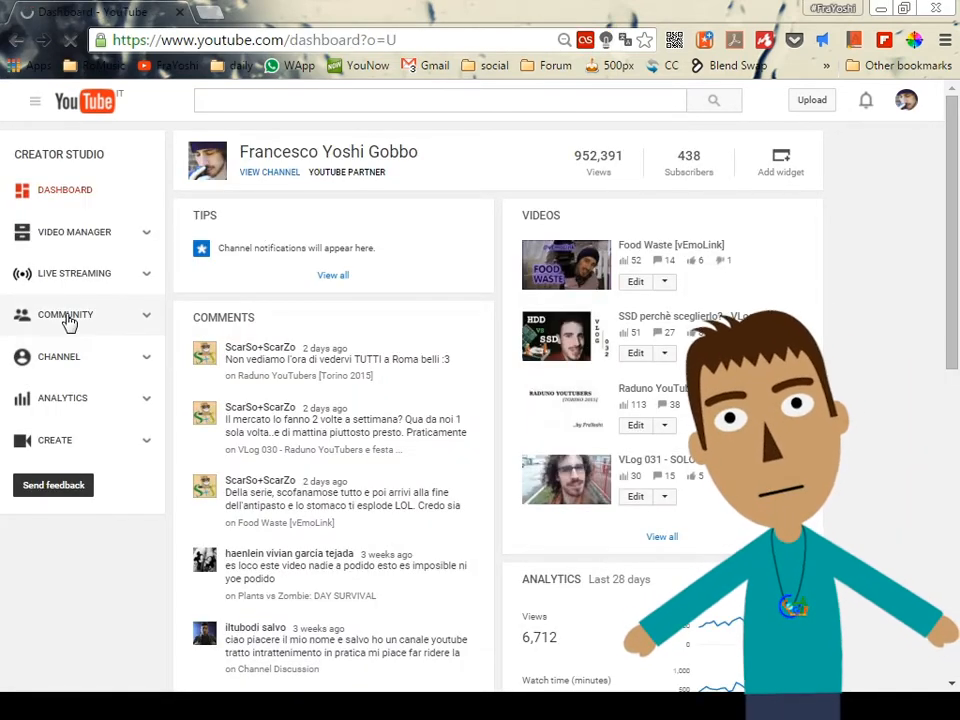
pyautogui.click(64, 314)
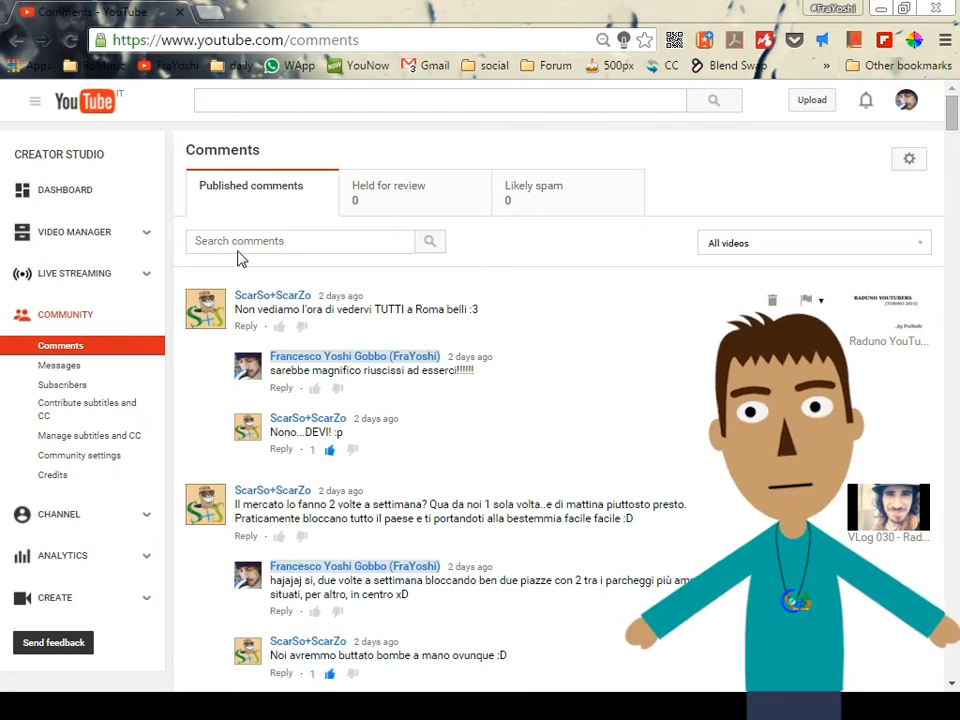
pyautogui.click(88, 408)
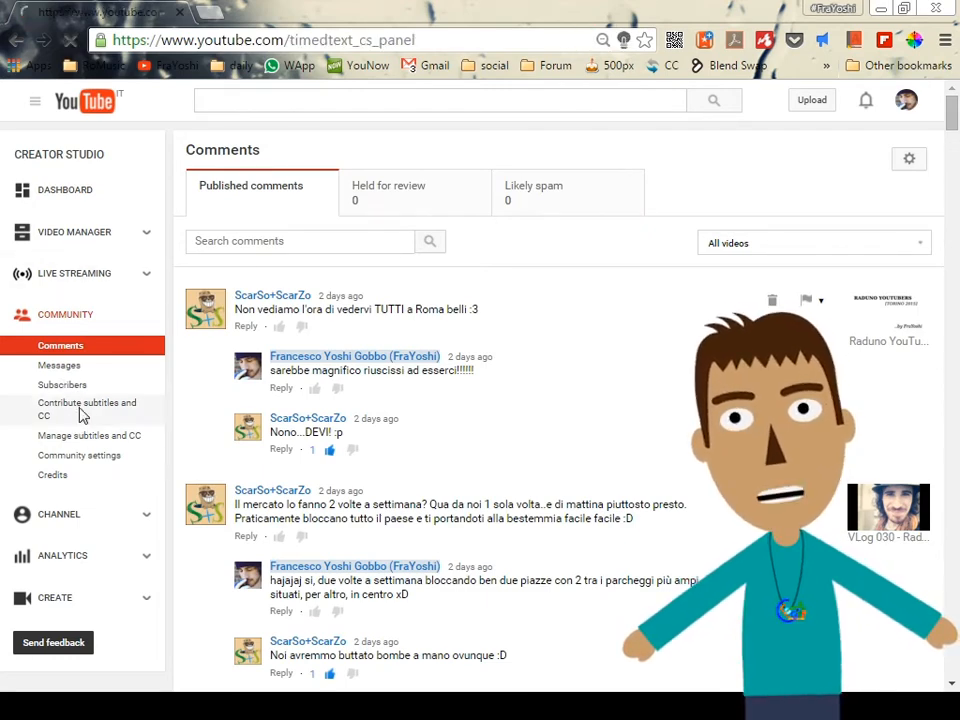
pyautogui.click(88, 408)
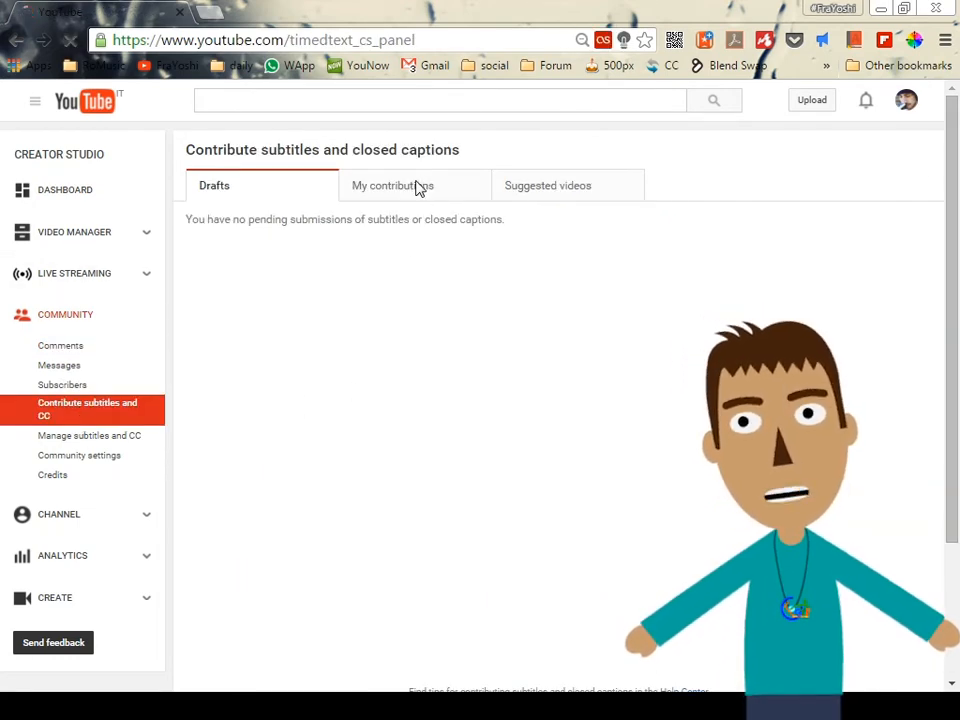
# Step: View the submitted Spanish panorama subtitles under My contributions, then the channel's About page
pyautogui.click(392, 184)
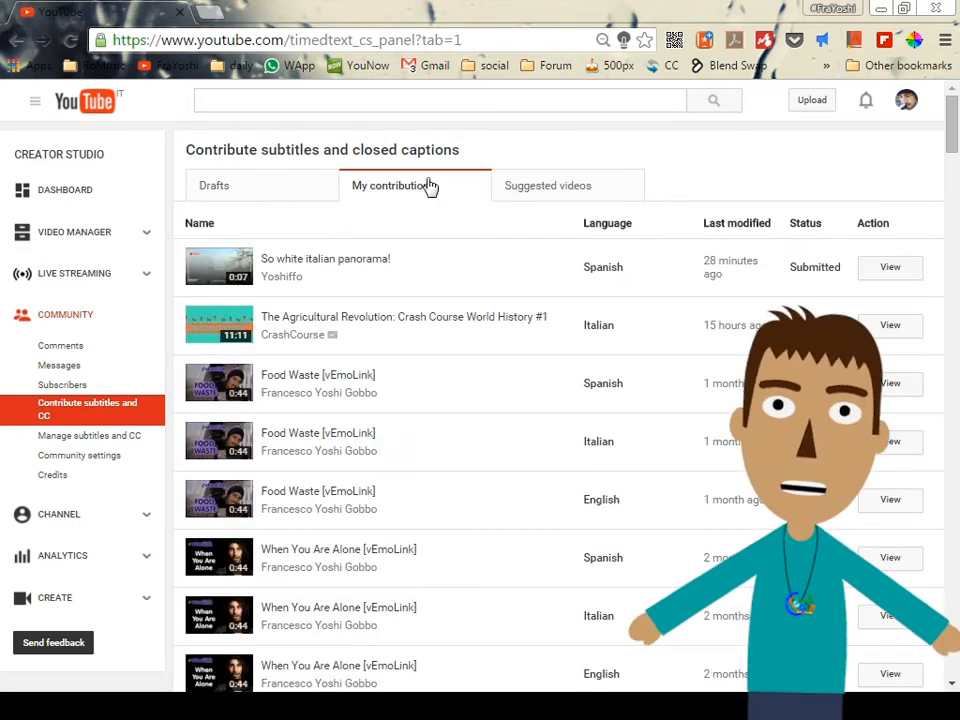
pyautogui.doubleClick(604, 268)
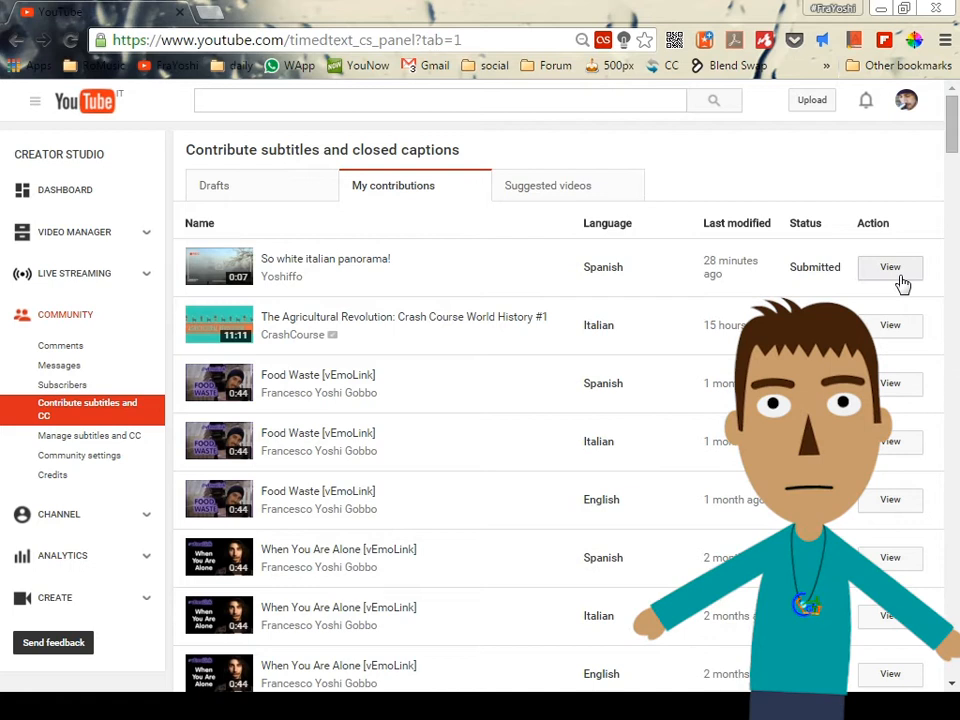
pyautogui.click(888, 268)
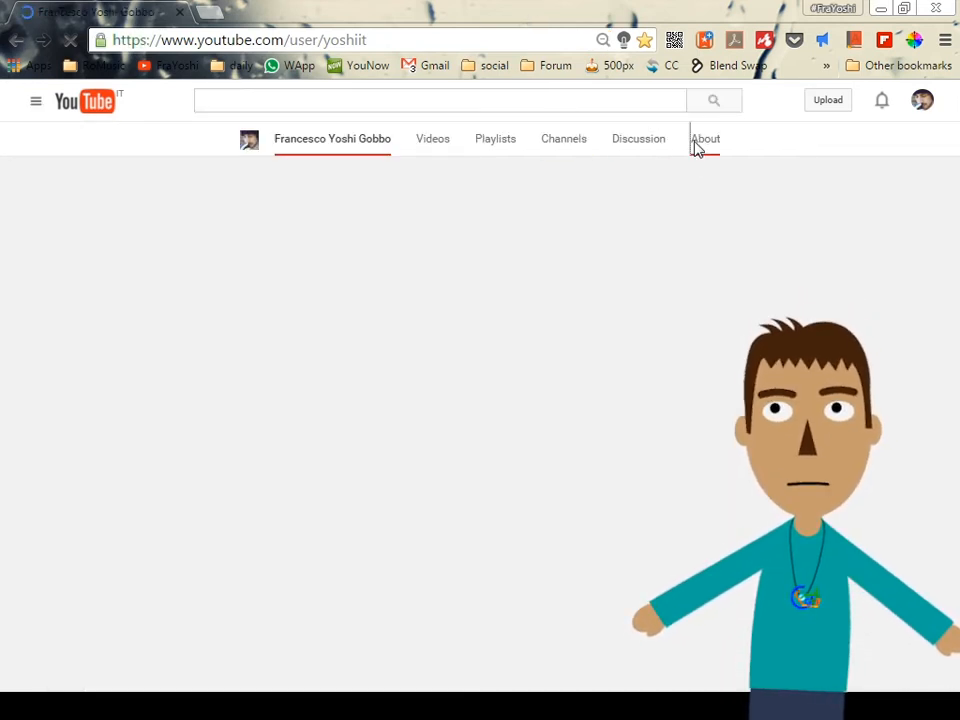
pyautogui.click(704, 138)
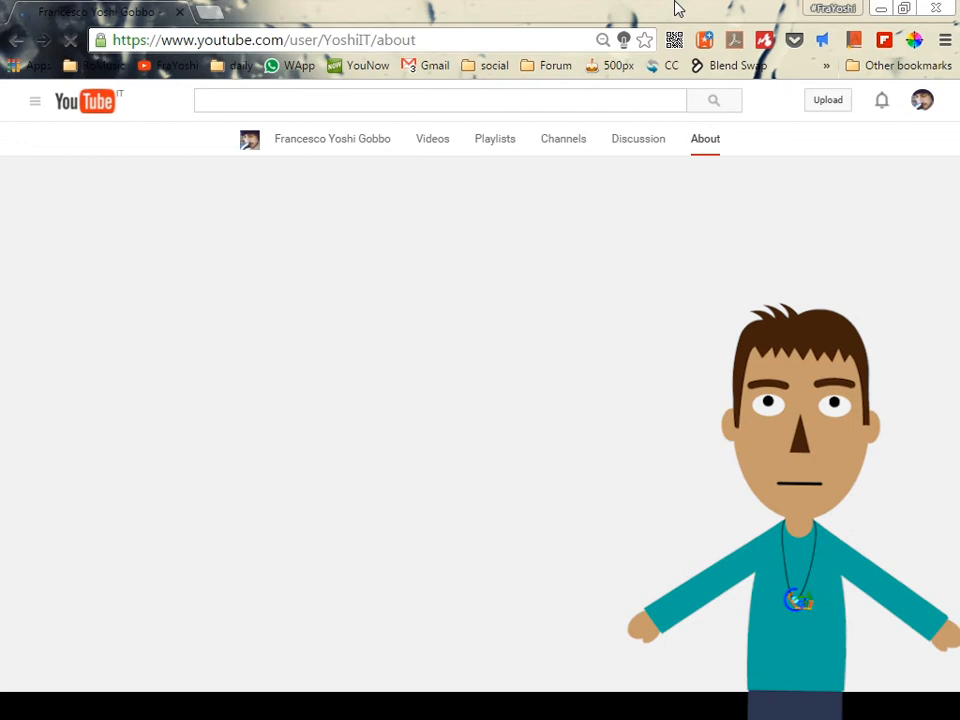